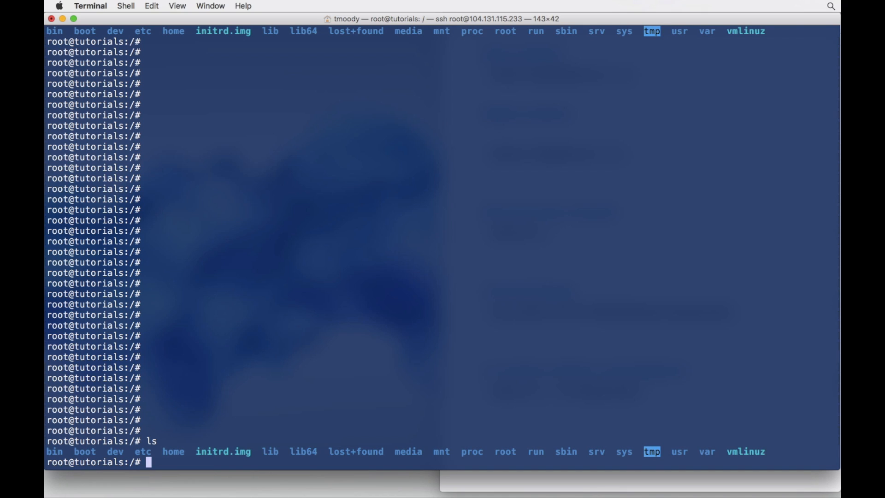
Run docker ps -a, revealing the exited ubuntu:latest container cocky_kowalevski.
text(docker ps -a)
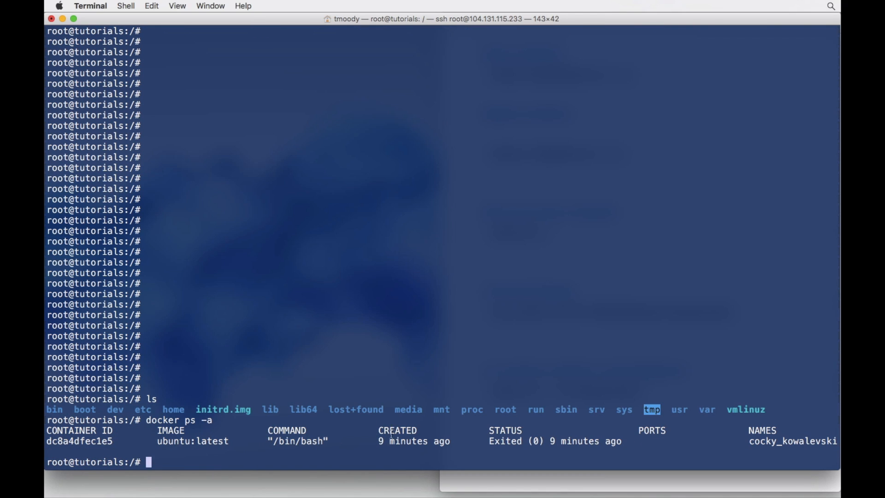
mouse_move(177, 446)
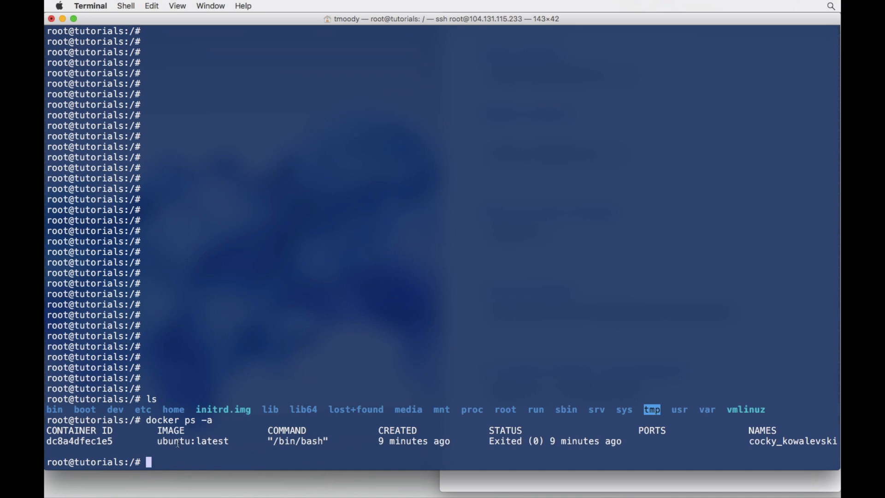
mouse_move(528, 441)
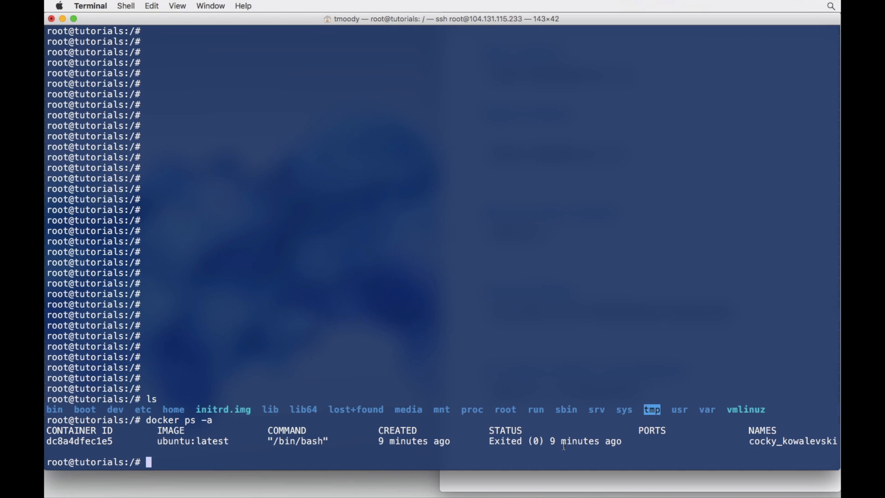
mouse_move(464, 403)
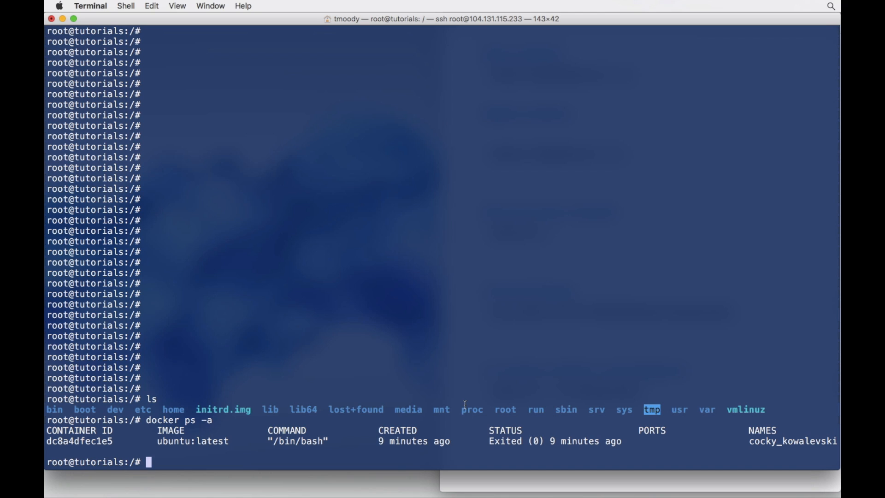
mouse_move(480, 479)
text(docker r)
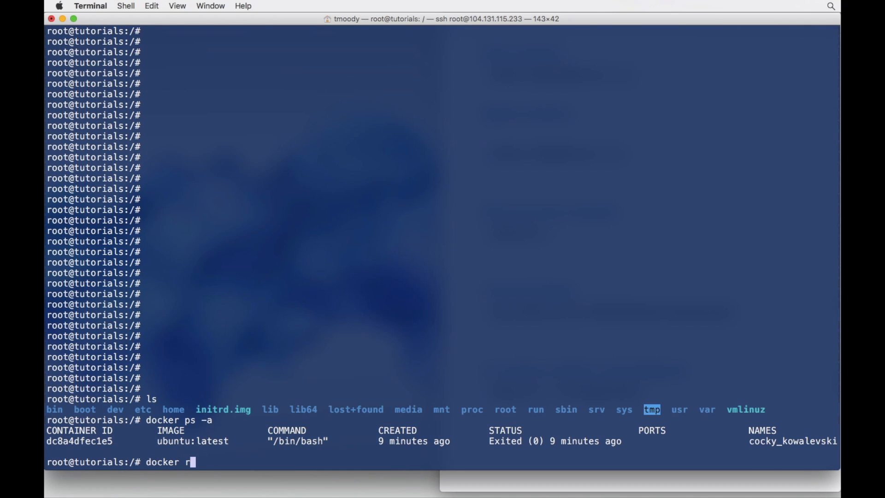
Run docker run -it -d ubuntu to start a detached interactive Ubuntu container.
text(un)
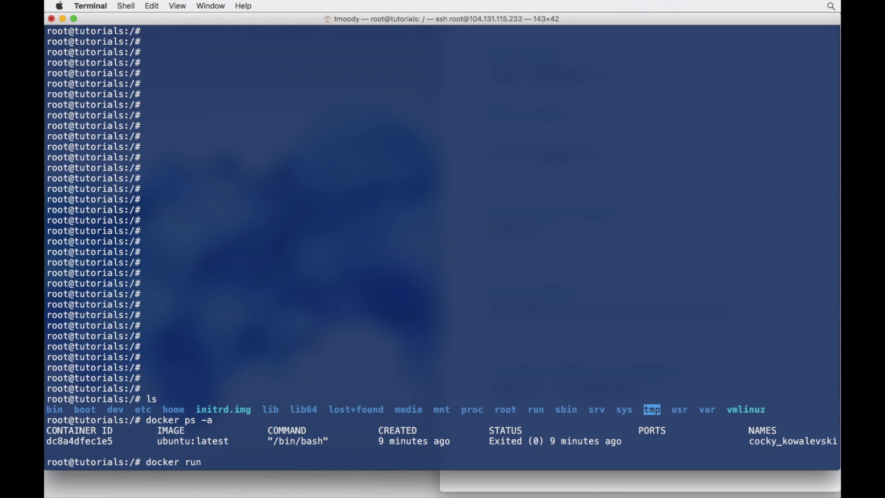
text(-it -)
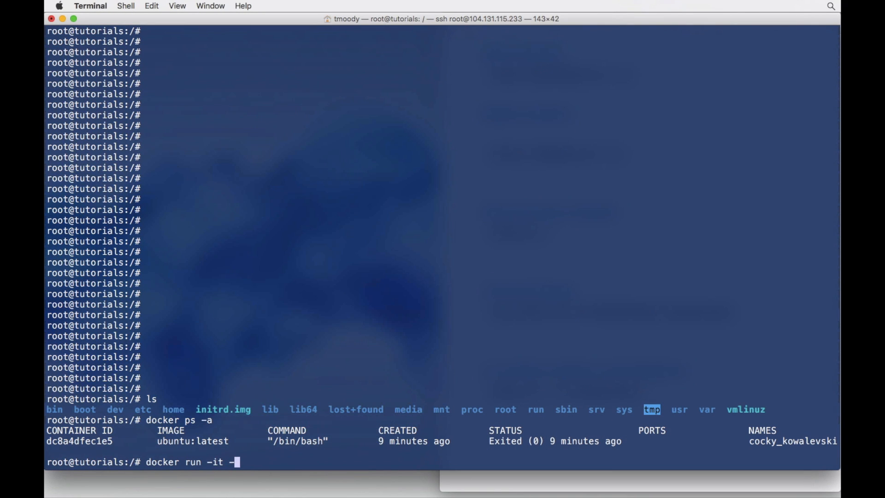
text(d ub)
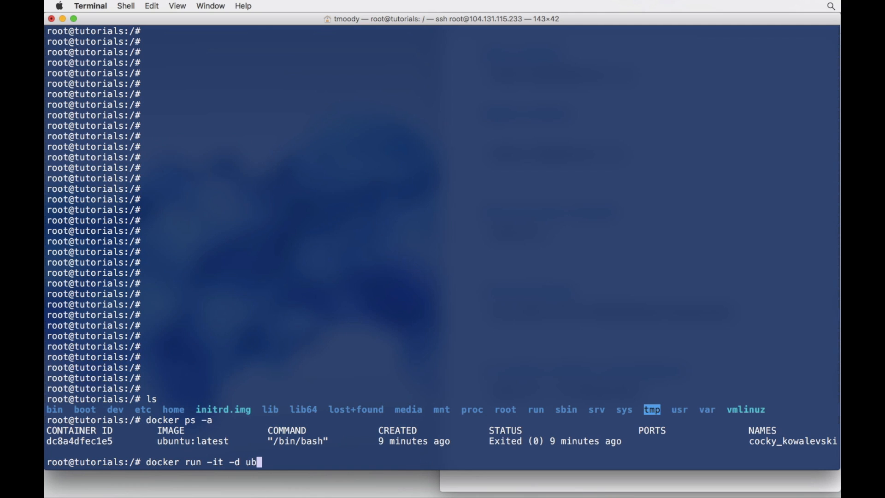
text(untu)
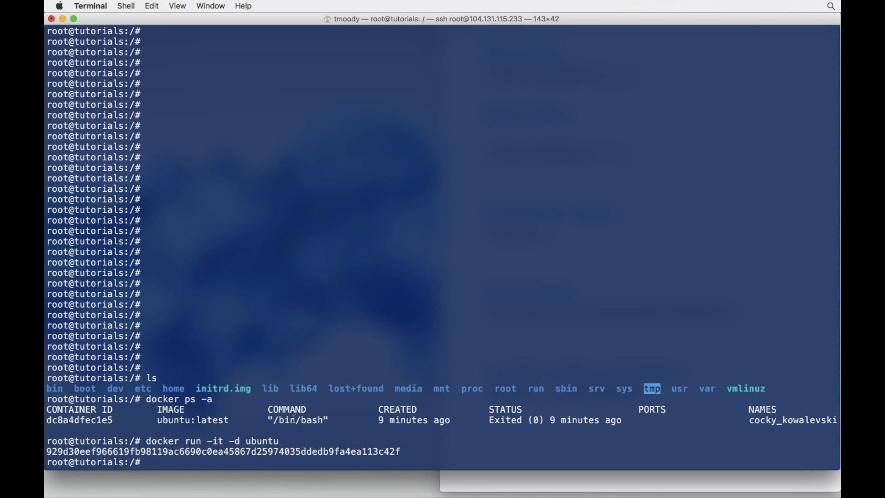
Run docker ps -a, showing mad_bohr up and cocky_kowalevski exited.
text(docker ps)
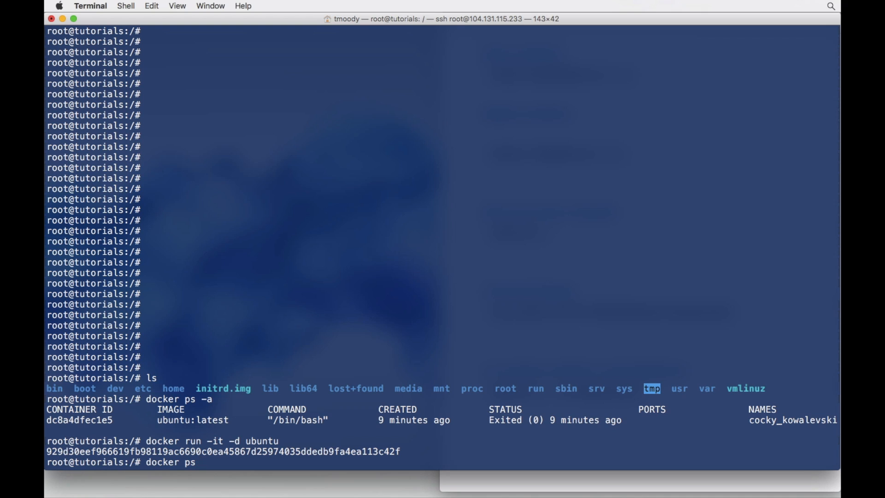
text(-a)
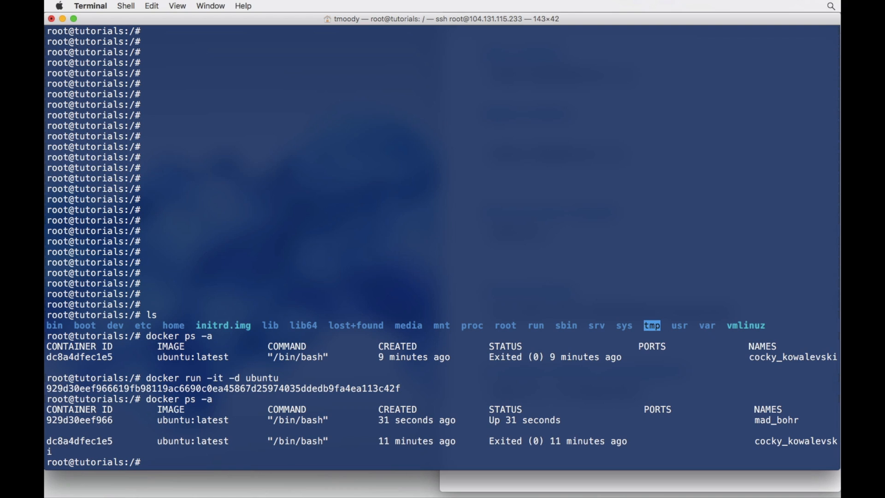
mouse_move(321, 429)
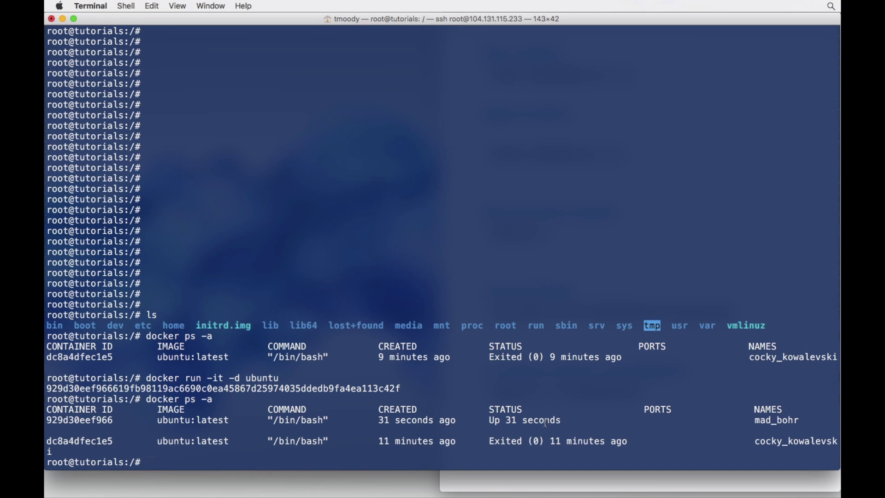
key(Return)
text(c)
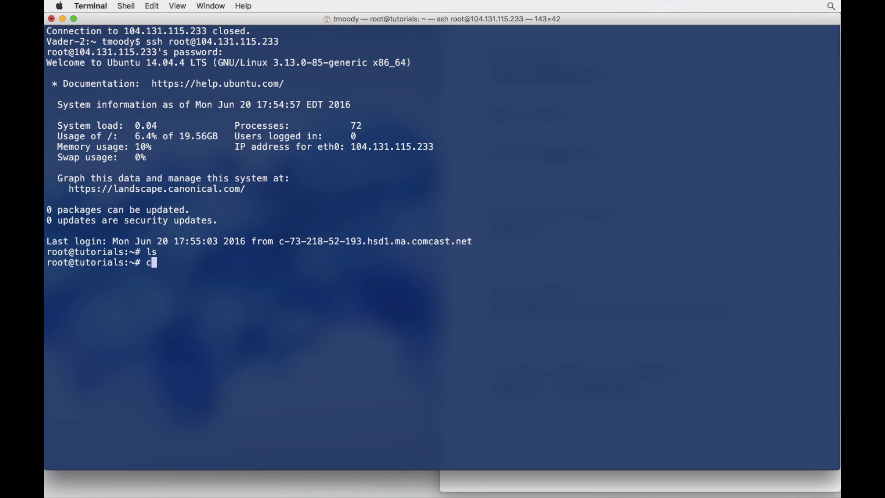
Run cd .. and docker ps -a, confirming mad_bohr is still up after reconnecting.
text(d ..)
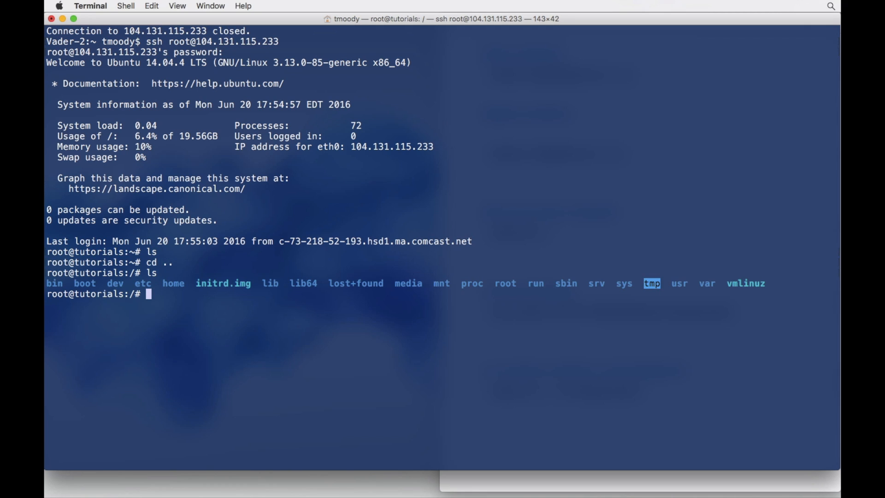
text(docker ps -a)
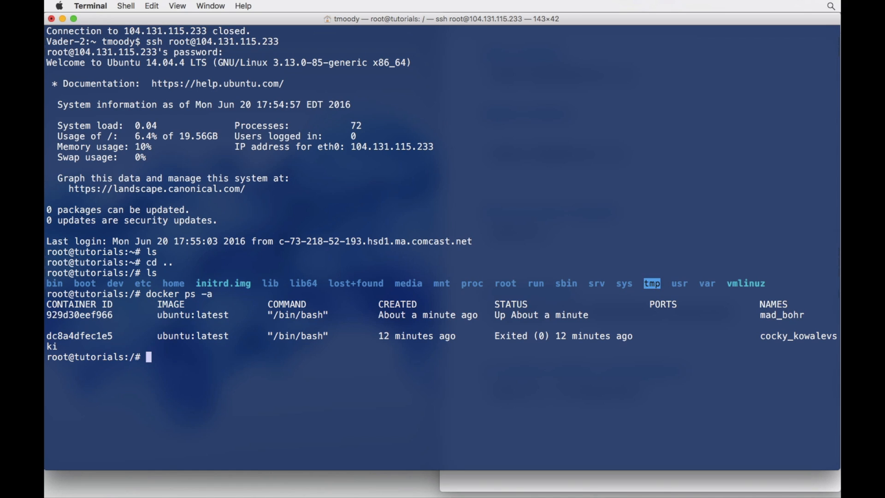
mouse_move(551, 319)
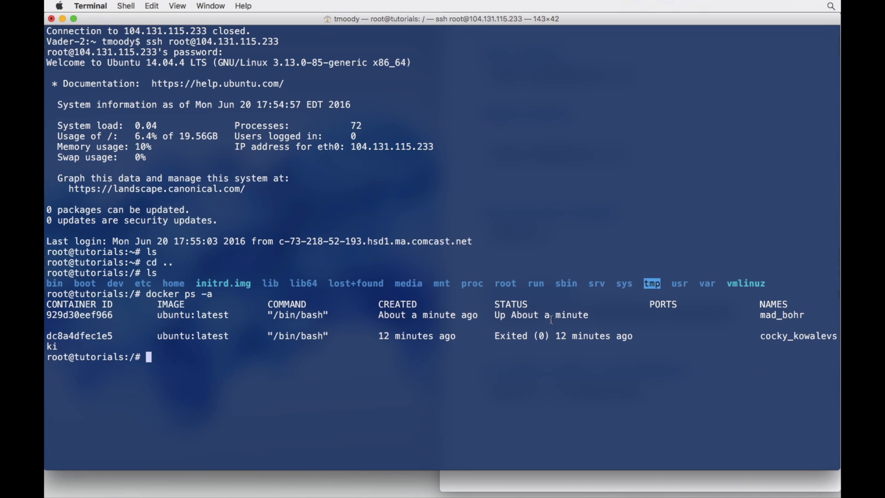